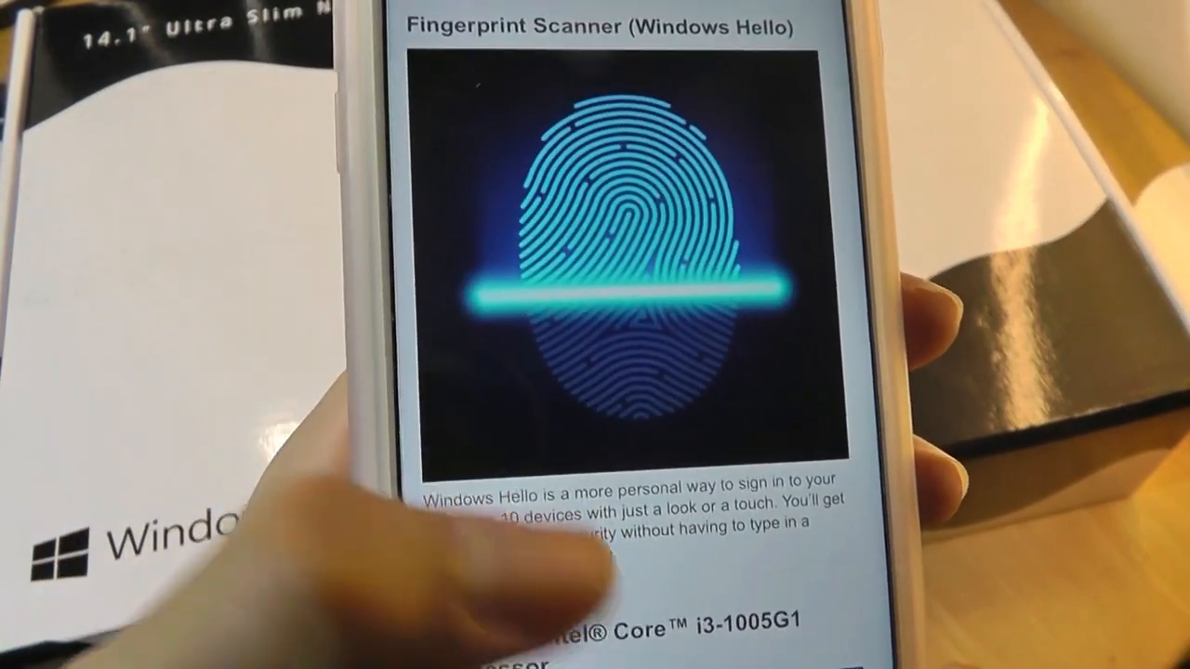
# - Scroll down the AMD Ryzen 3 3200U PassMark CPU benchmark page
pyautogui.scroll(-3)
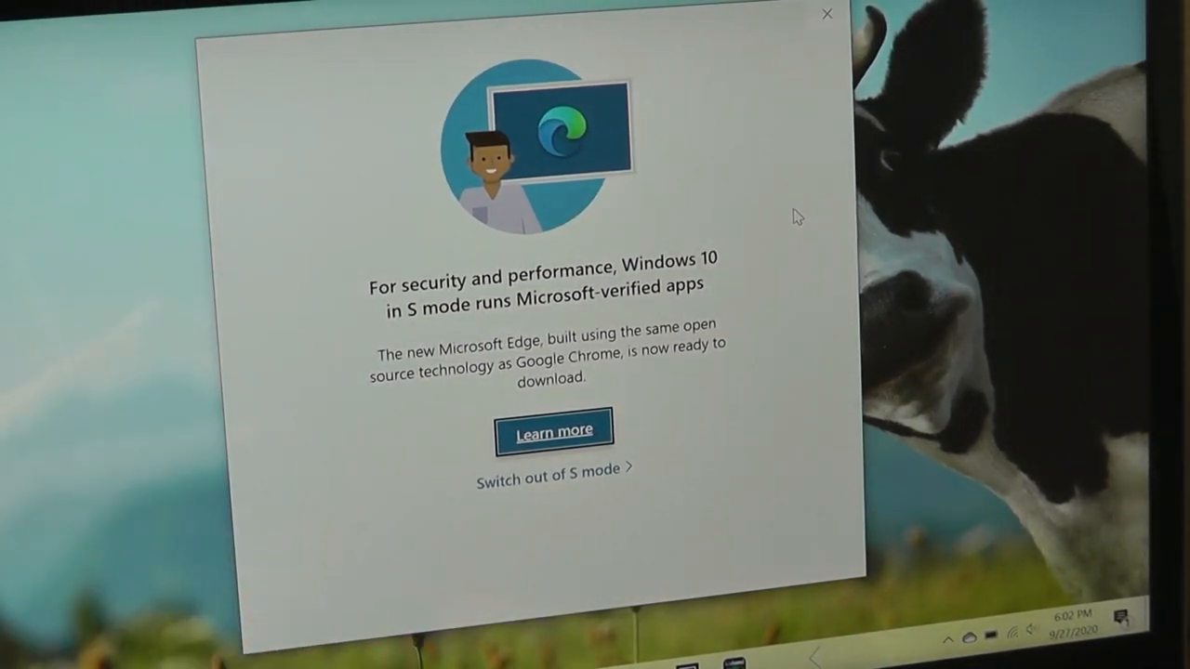
pyautogui.moveTo(574, 485)
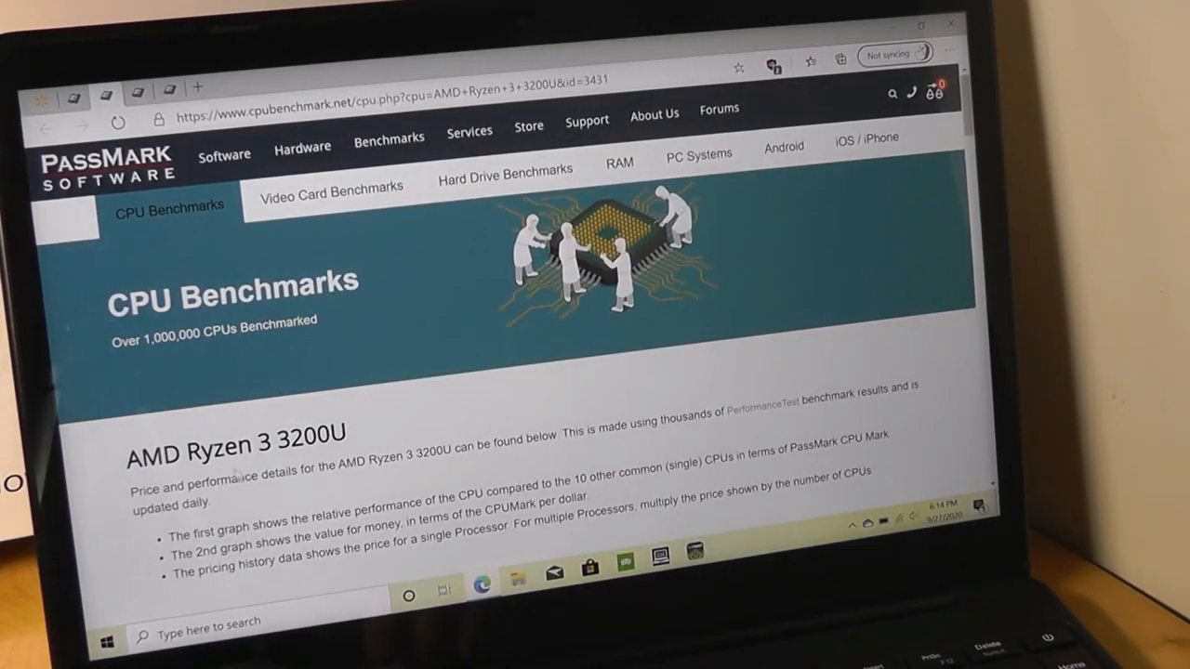
# - Scroll through the Ryzen 3 3200U and Intel Celeron N3350 @ 1.10GHz PassMark details
pyautogui.scroll(-3)
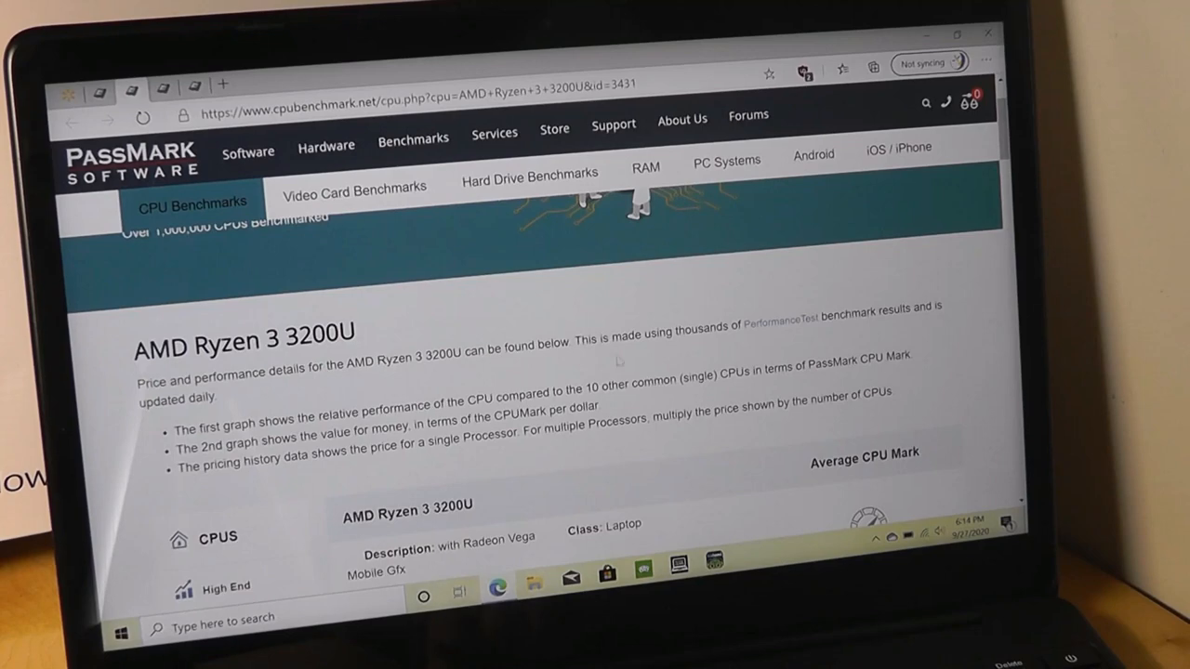
pyautogui.scroll(-3)
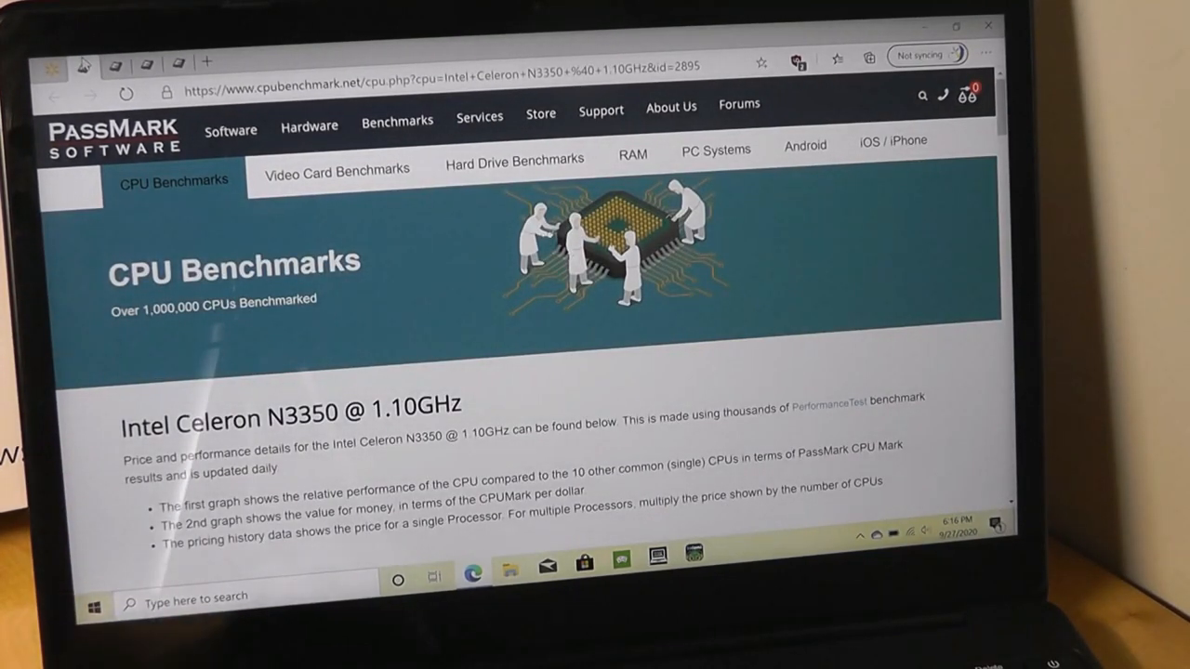
pyautogui.scroll(-3)
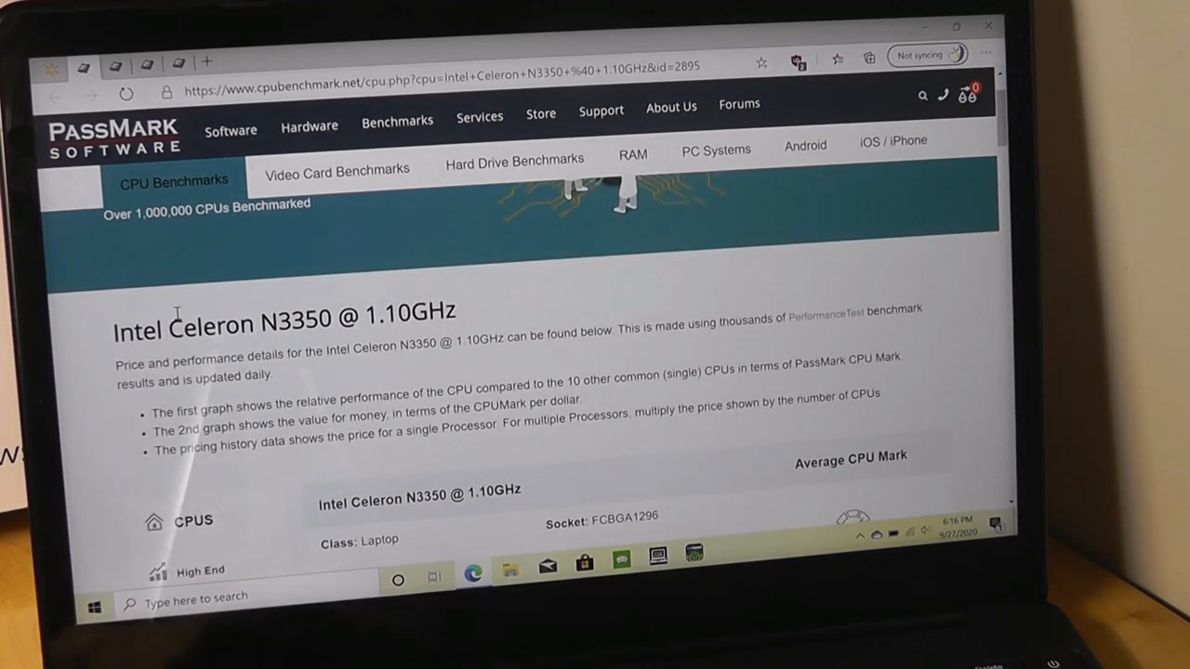
pyautogui.scroll(-3)
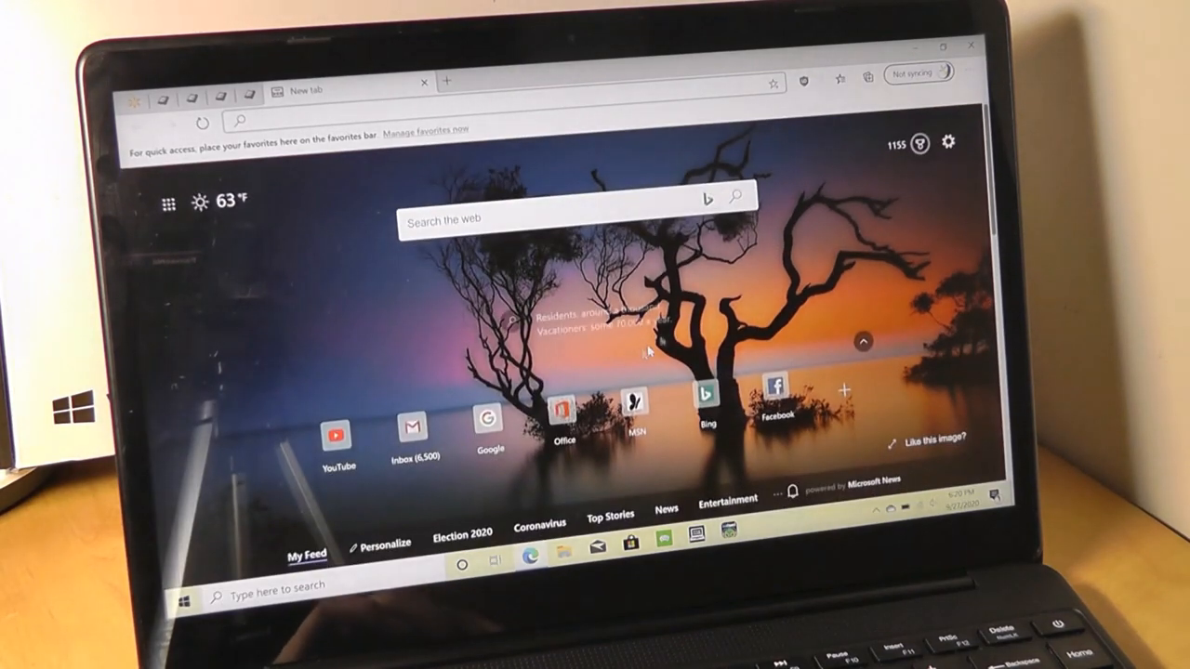
# - Close Edge to reach the desktop and adjust the battery power mode slider
pyautogui.click(968, 45)
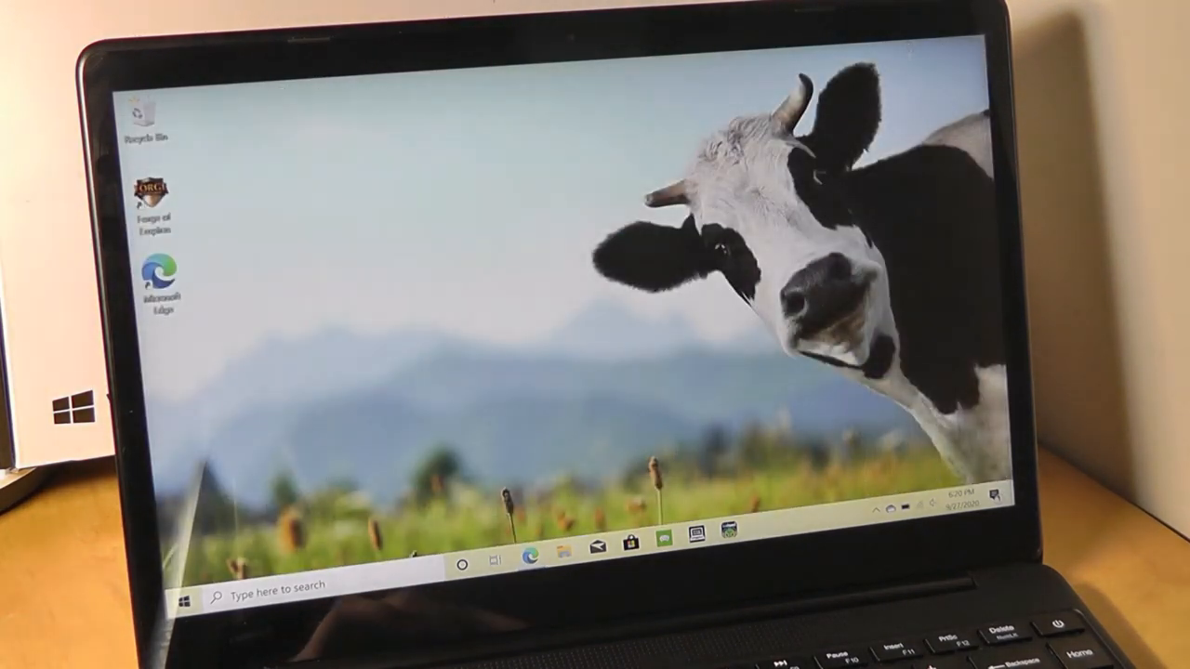
pyautogui.moveTo(533, 560)
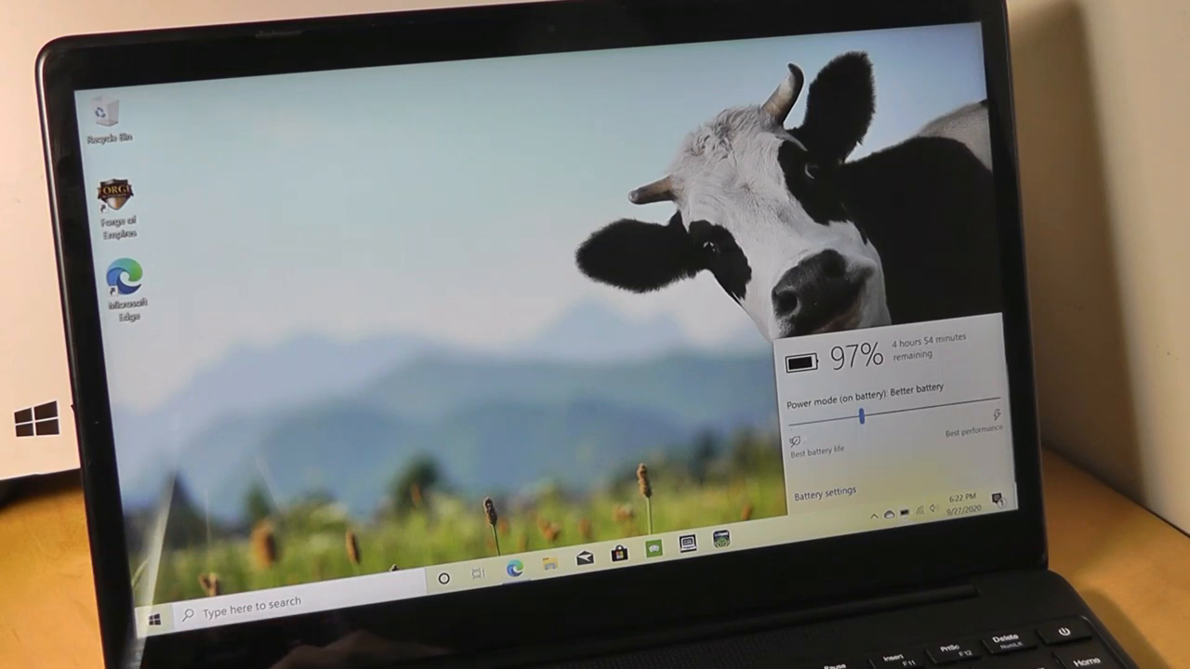
pyautogui.moveTo(865, 416); pyautogui.dragTo(795, 428)
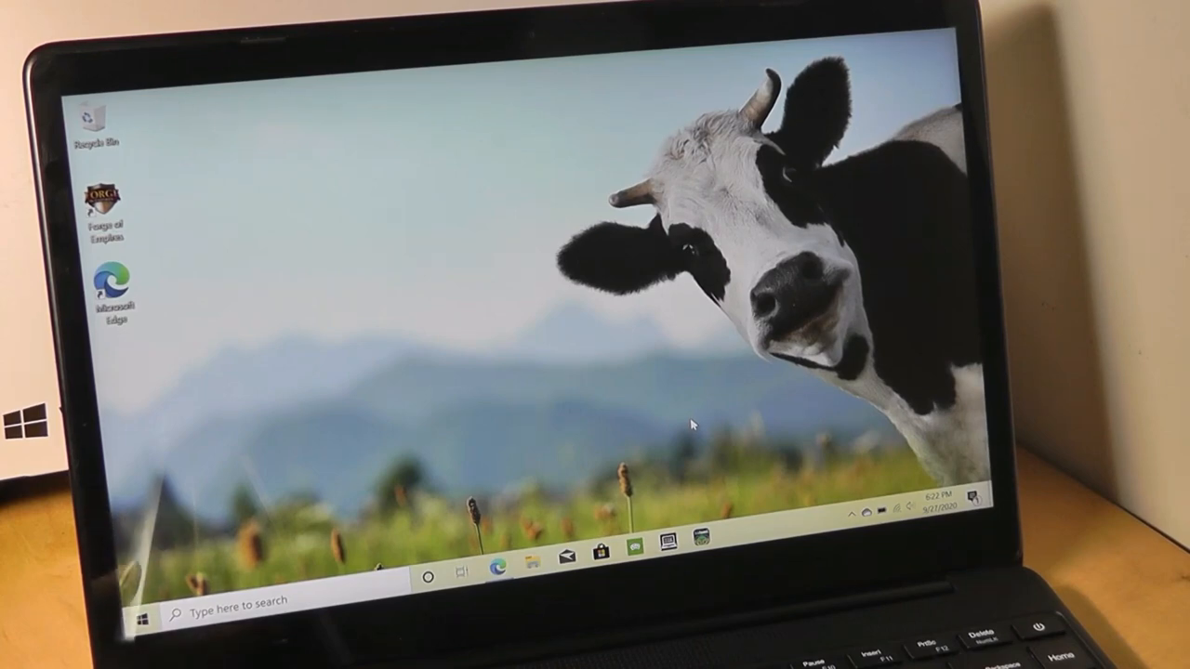
# - Relaunch Edge, scroll The Verge homepage, then view the Intel Core i5-1035G1 PassMark page
pyautogui.click(507, 559)
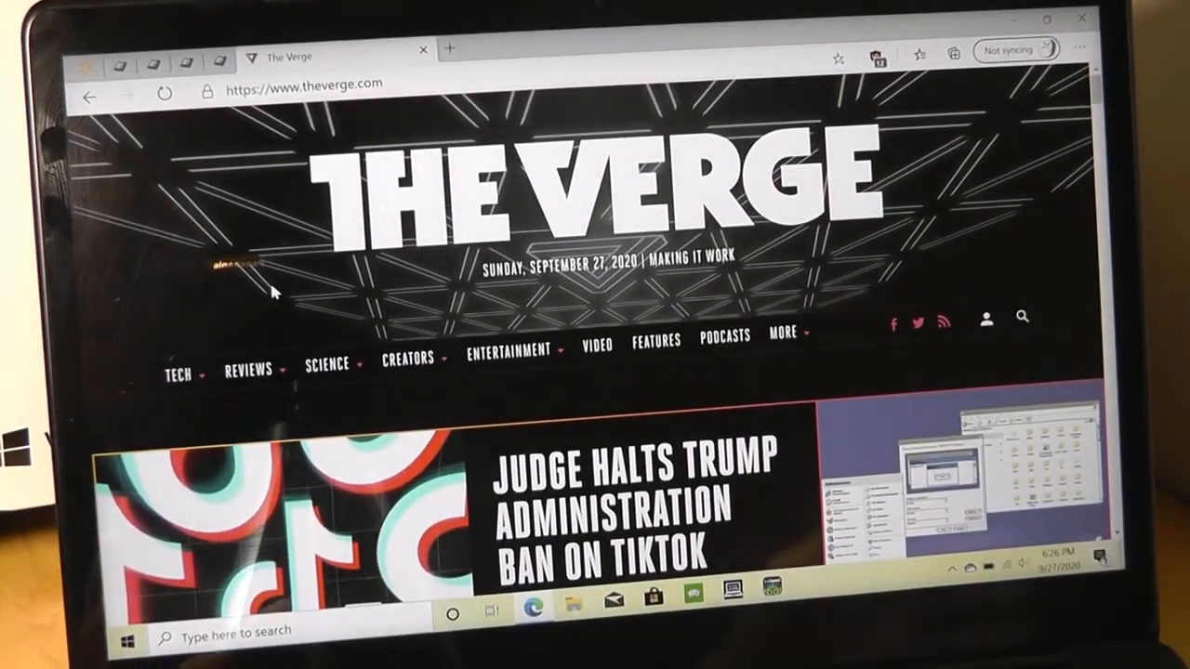
pyautogui.scroll(-3)
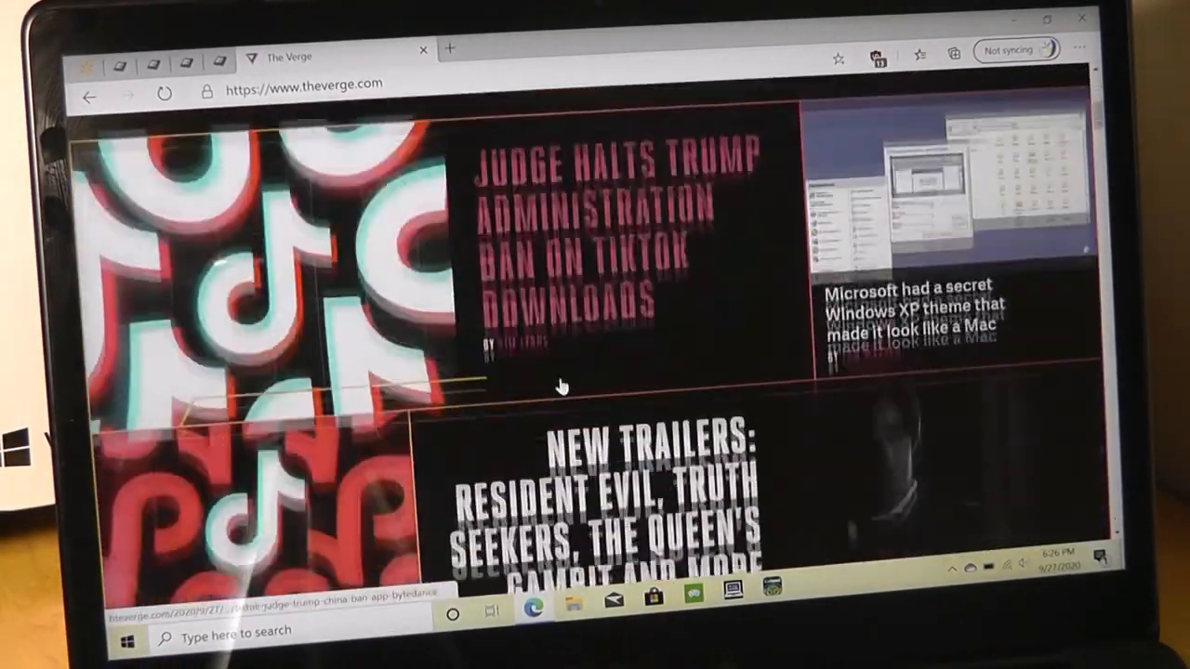
pyautogui.scroll(-3)
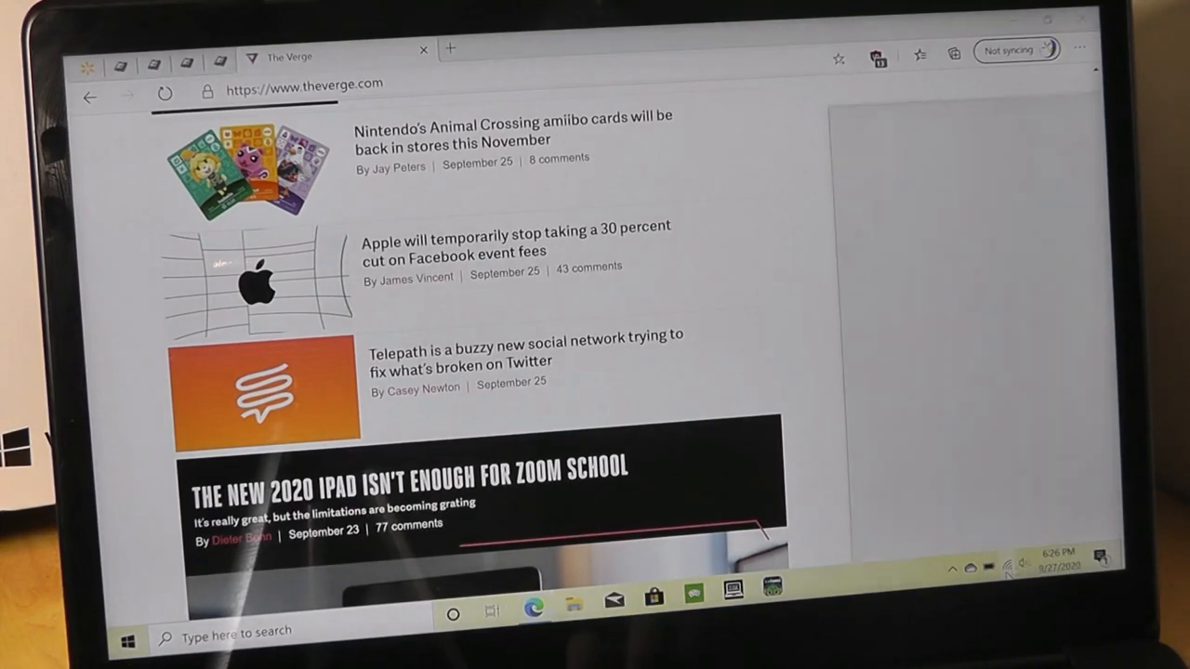
pyautogui.click(1006, 569)
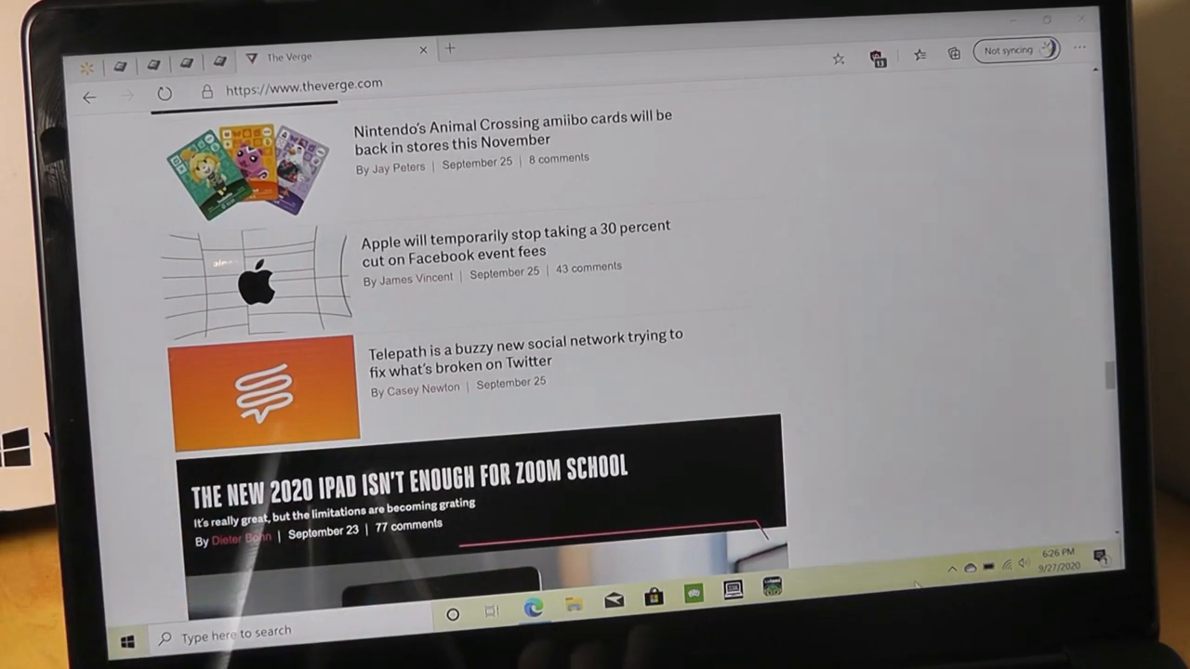
pyautogui.scroll(-3)
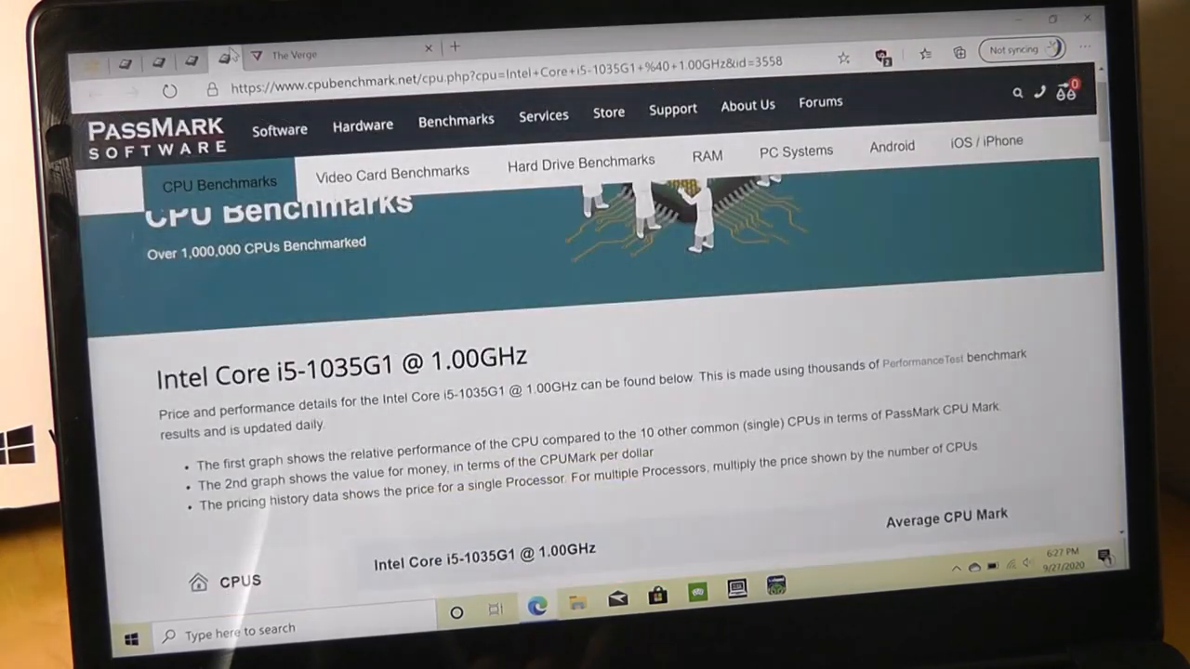
# - Browse The Verge and Engadget headlines, then play the Rain and Tears YouTube video
pyautogui.click(307, 51)
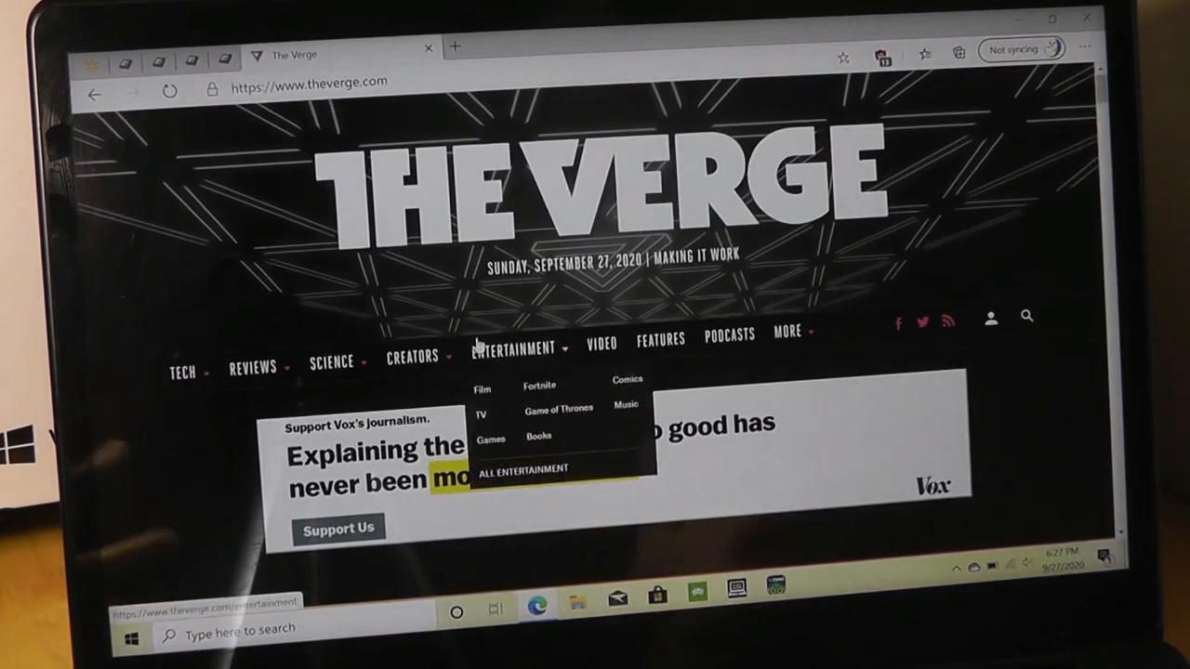
pyautogui.moveTo(842, 413)
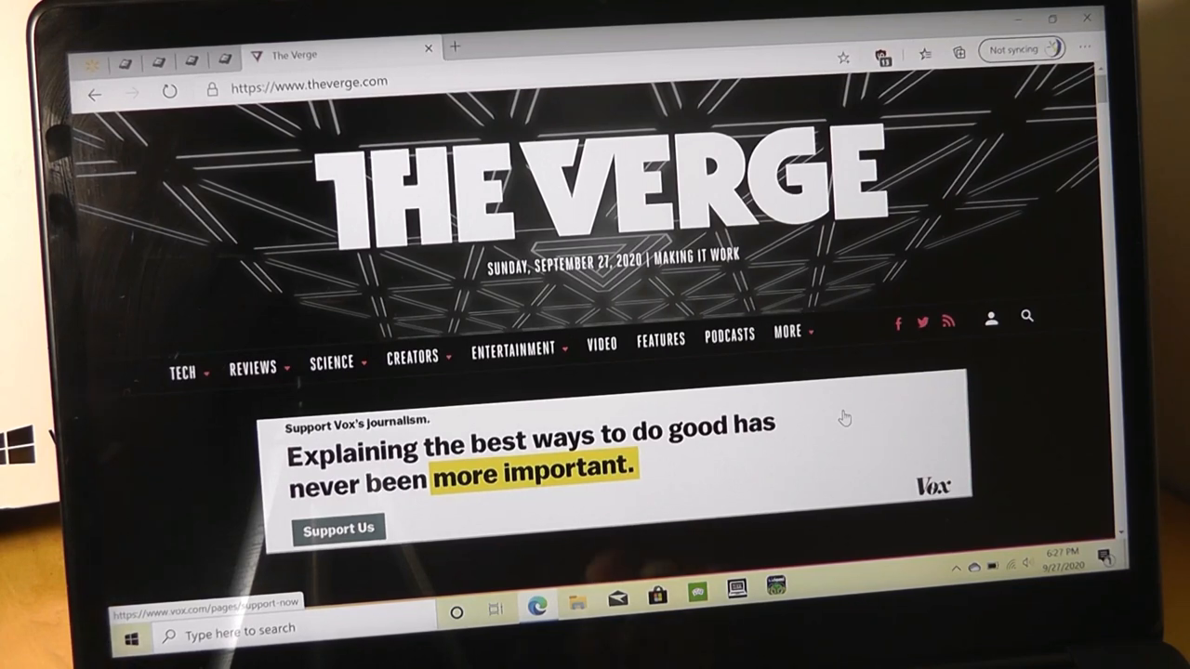
pyautogui.scroll(-3)
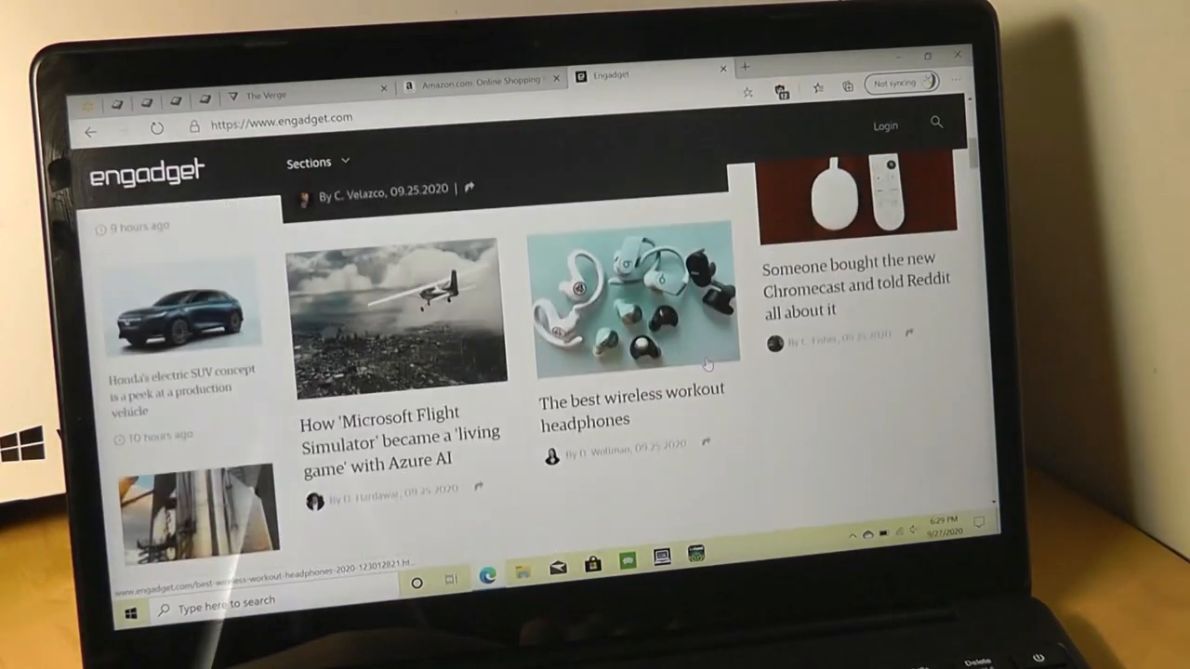
pyautogui.scroll(-3)
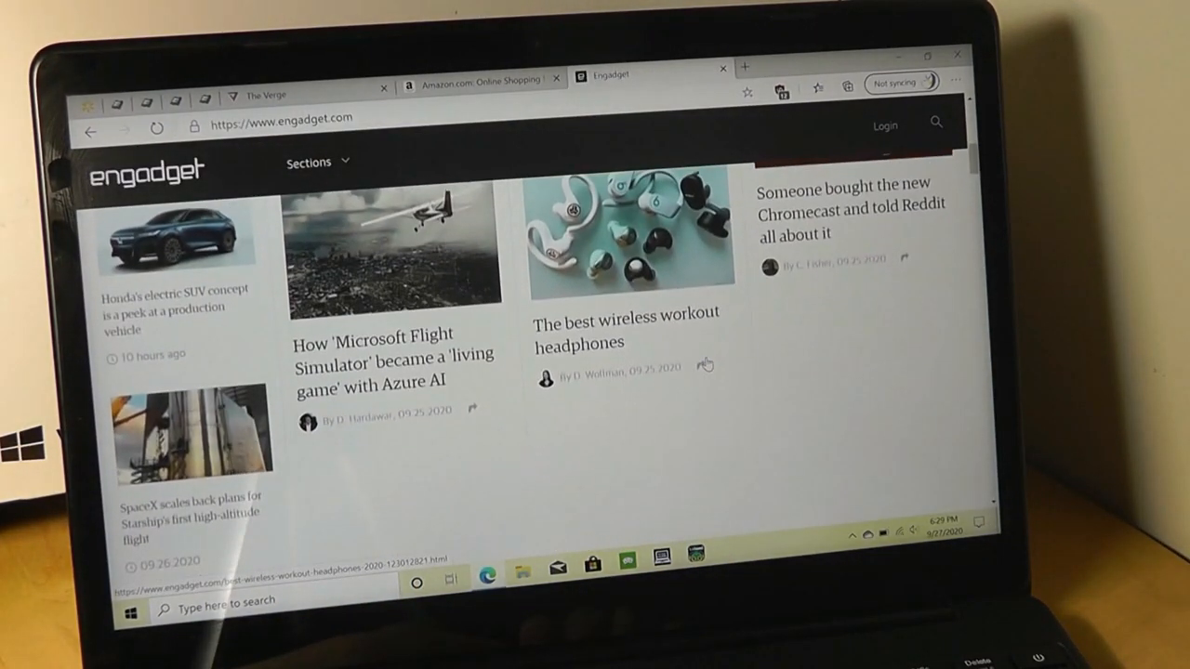
pyautogui.click(704, 366)
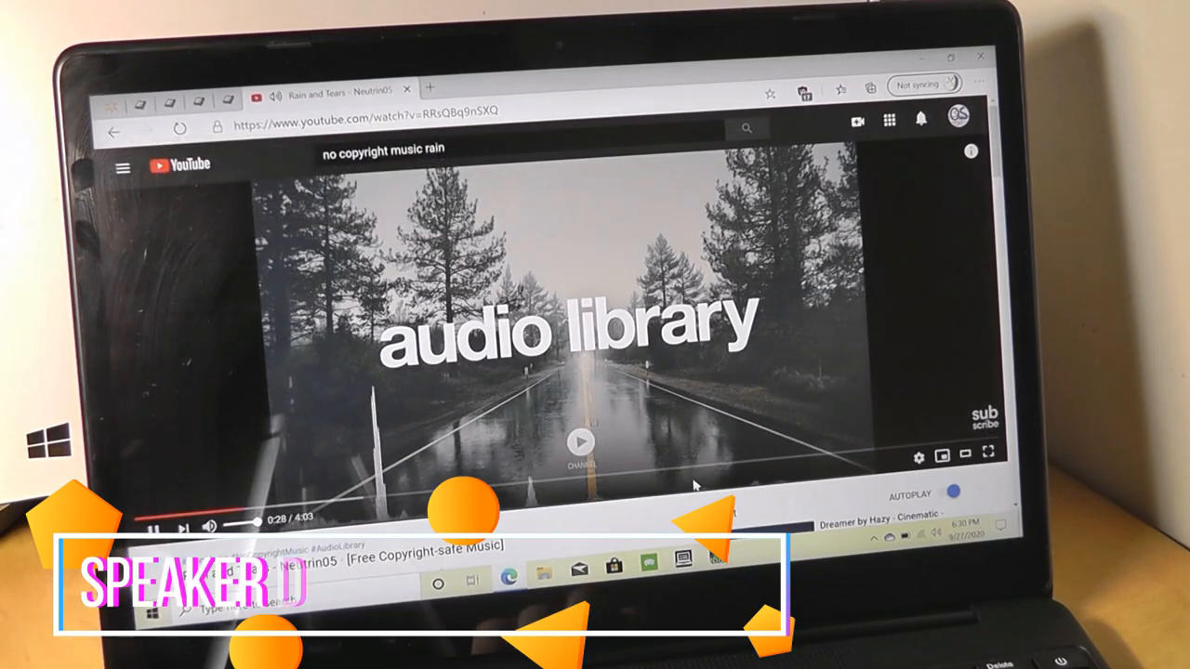
# - Scroll the YouTube page while the Rain and Tears track plays through the speakers
pyautogui.scroll(-3)
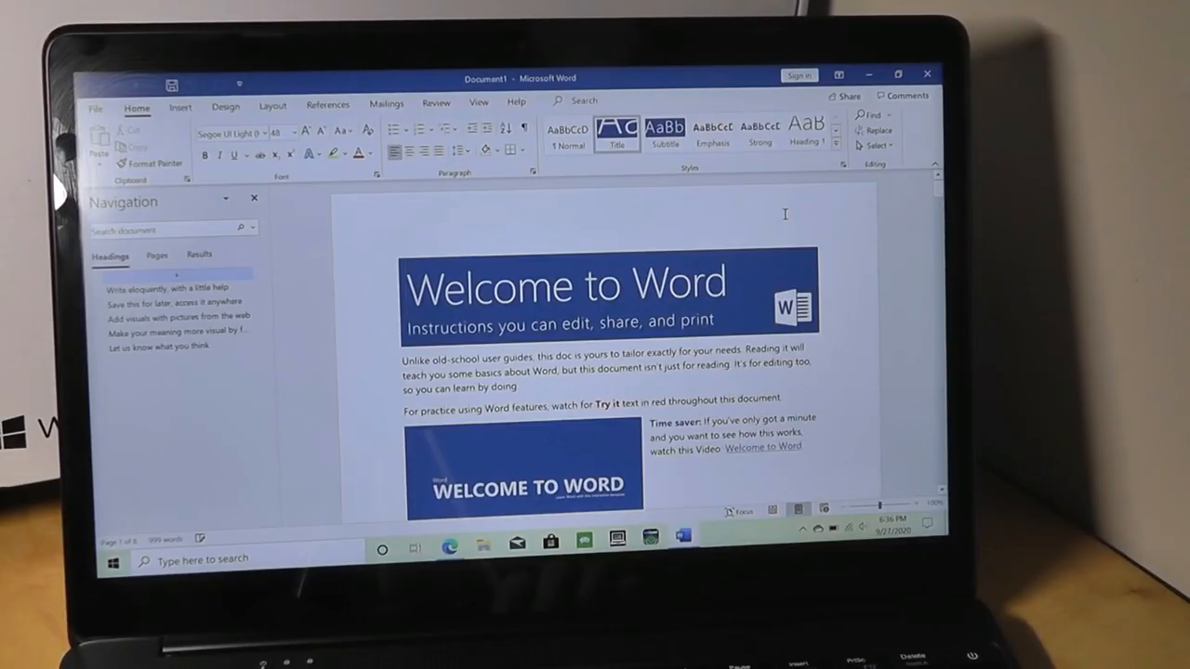
# - Scroll the Welcome to Word document down to its writing-help section
pyautogui.scroll(-3)
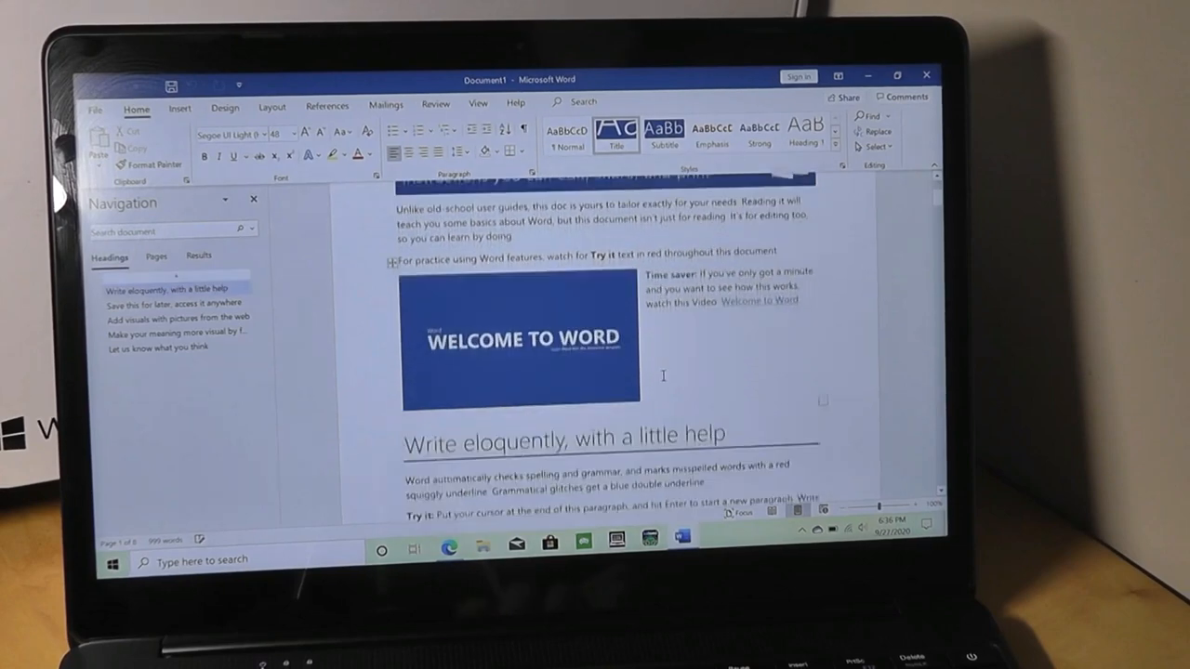
pyautogui.scroll(-3)
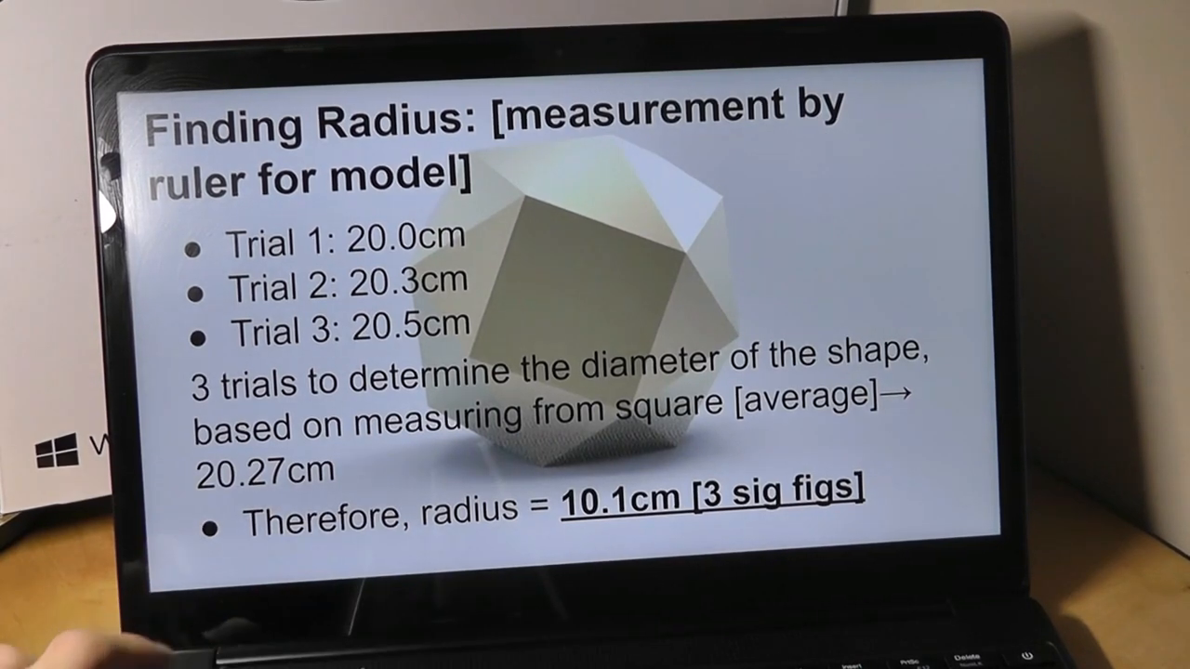
# - Exit the Finding Radius slideshow with Escape
pyautogui.press('Escape')
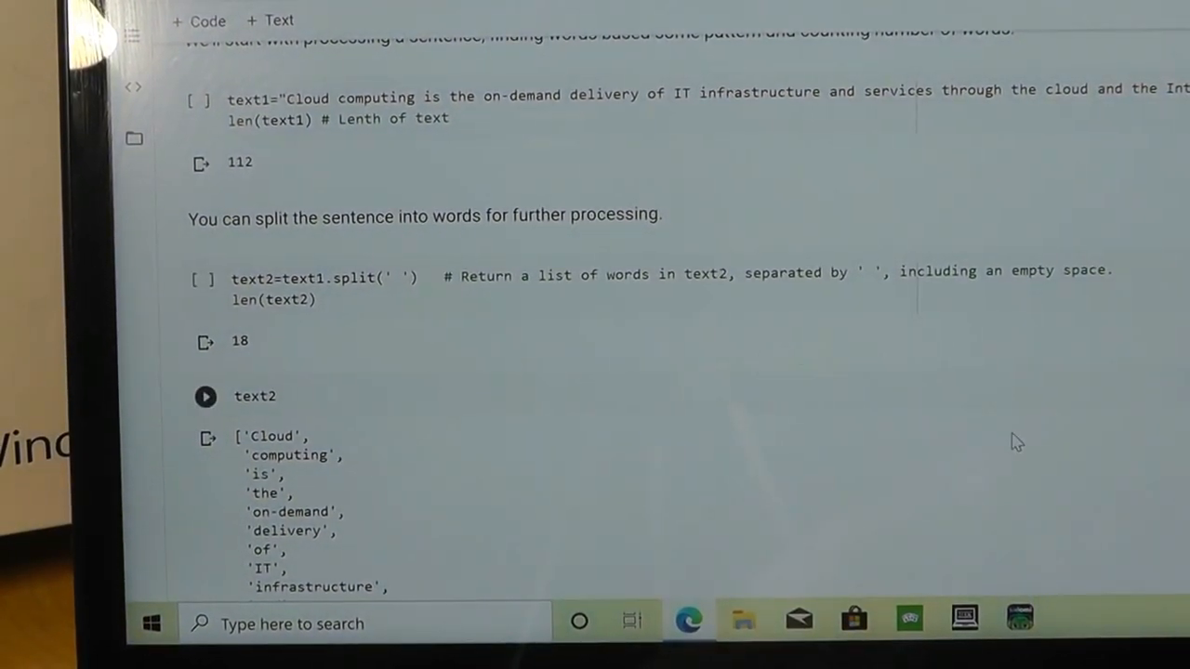
pyautogui.scroll(-3)
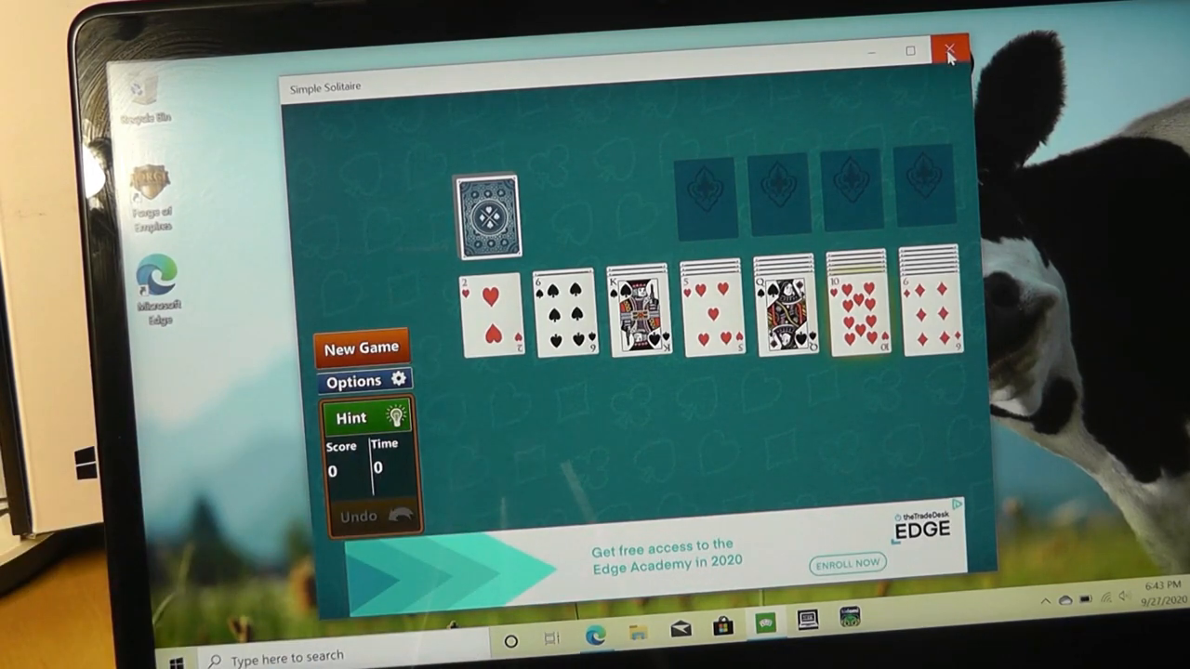
# - Close the Simple Solitaire window, leaving the cow-wallpaper desktop visible
pyautogui.click(951, 50)
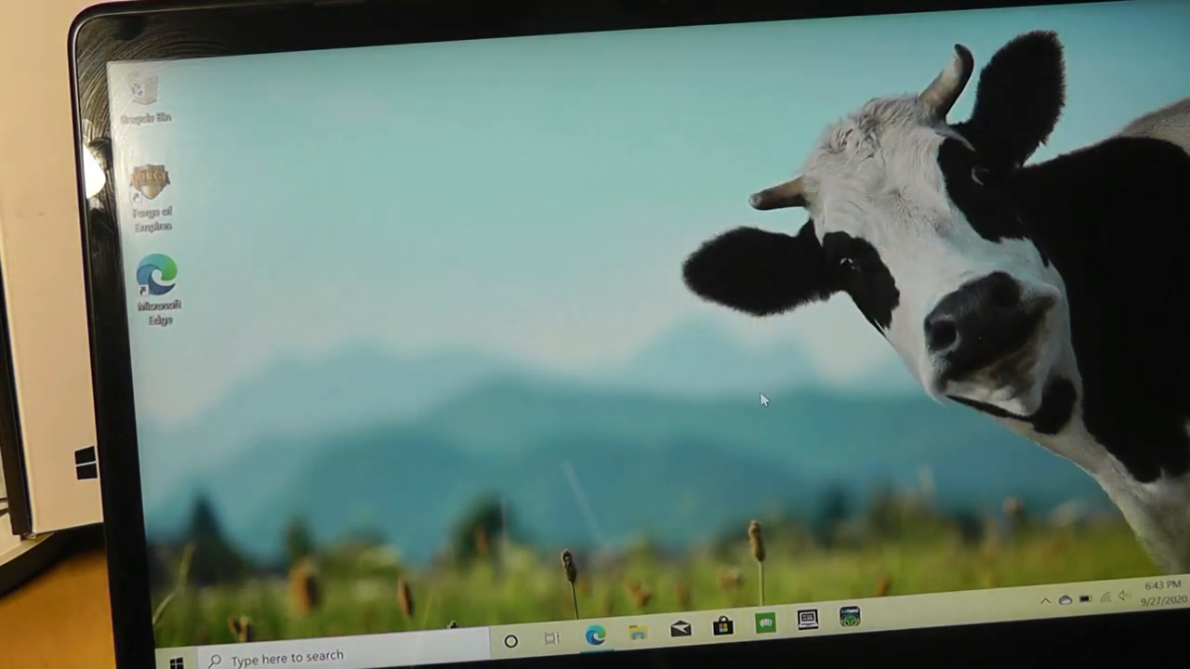